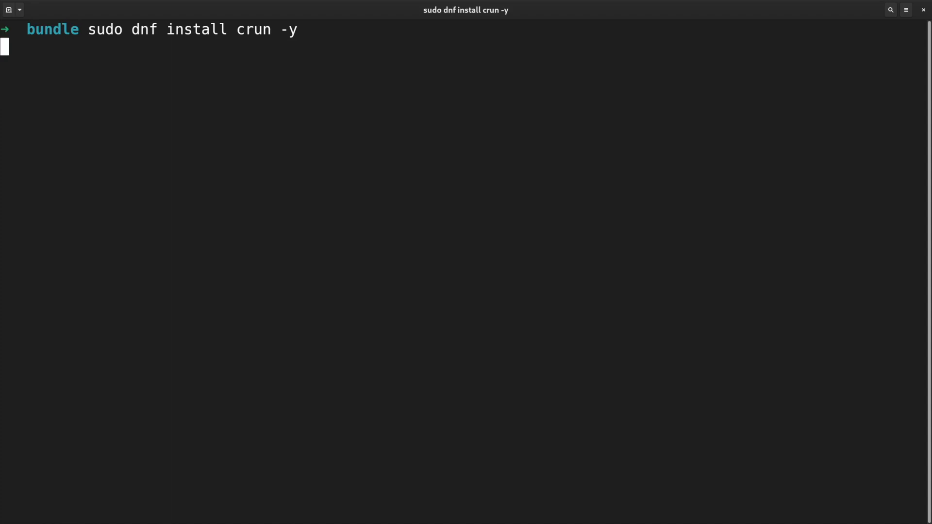
# - Install crun with dnf, then start the bundle's container as 'test' via 'crun run test'
pyautogui.press('Return')
pyautogui.write('cr')
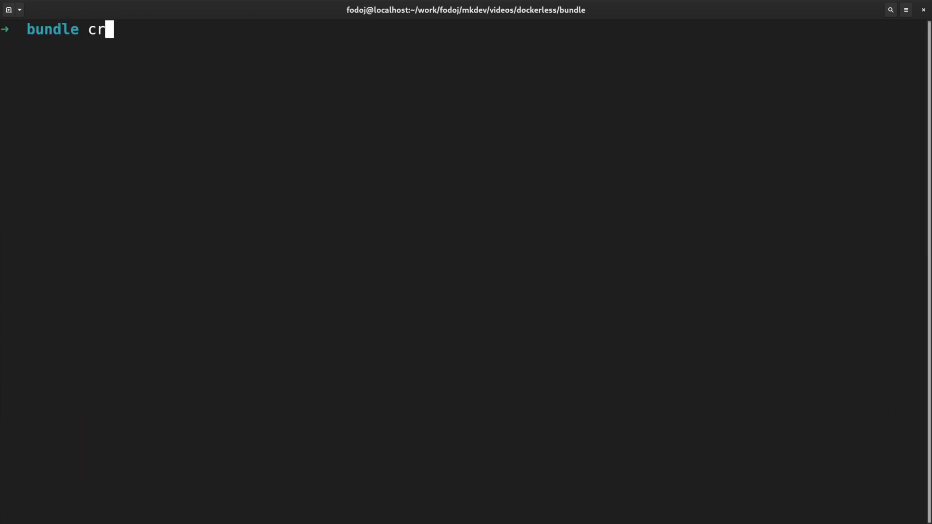
pyautogui.write('un run test')
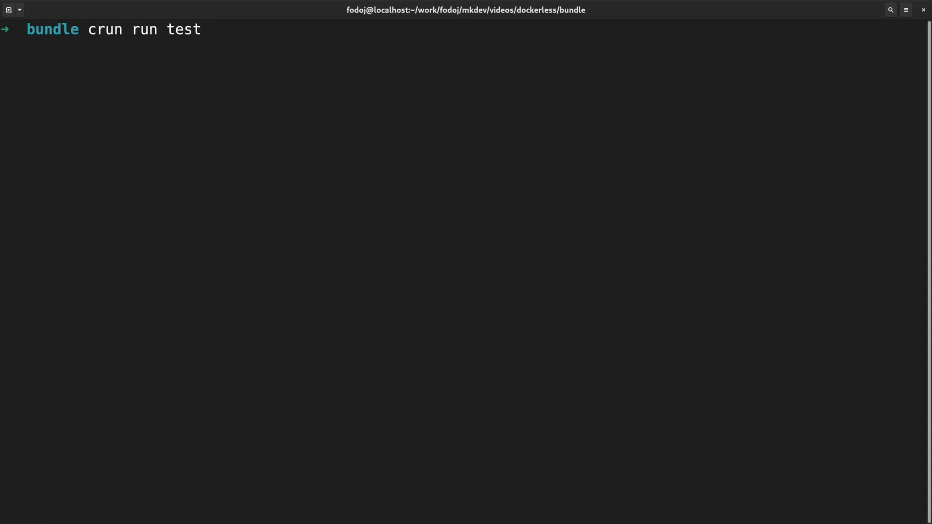
pyautogui.press('Return')
pyautogui.write('curl l')
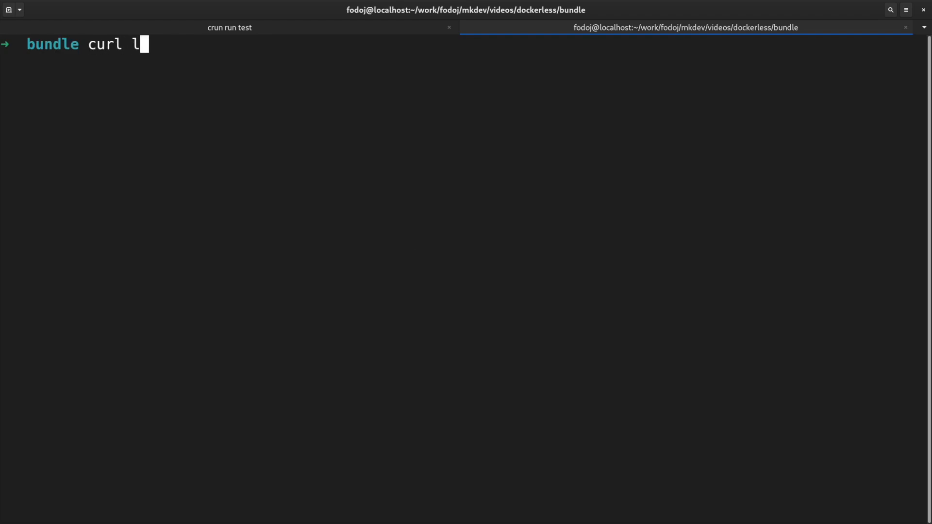
# - Curl localhost:8091 from a second tab and confirm the 'It works!' page
pyautogui.write('ocalhost')
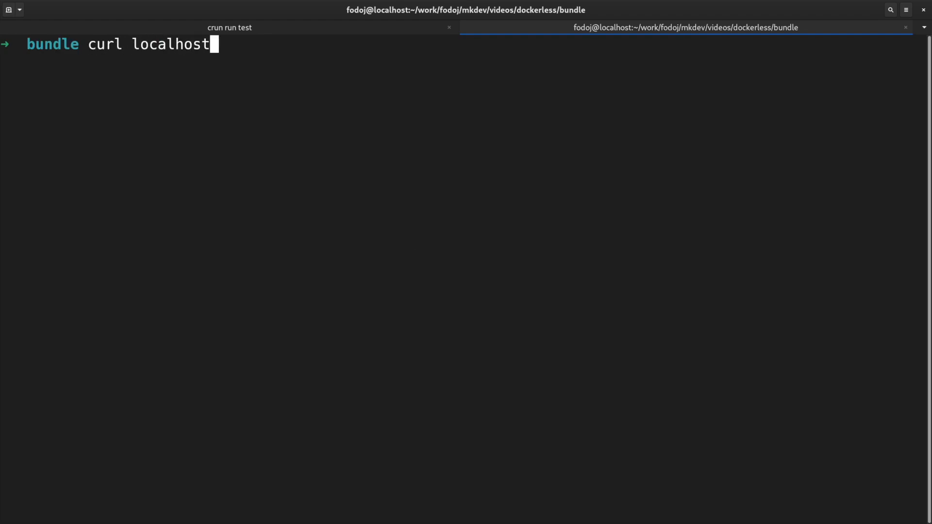
pyautogui.press('Return')
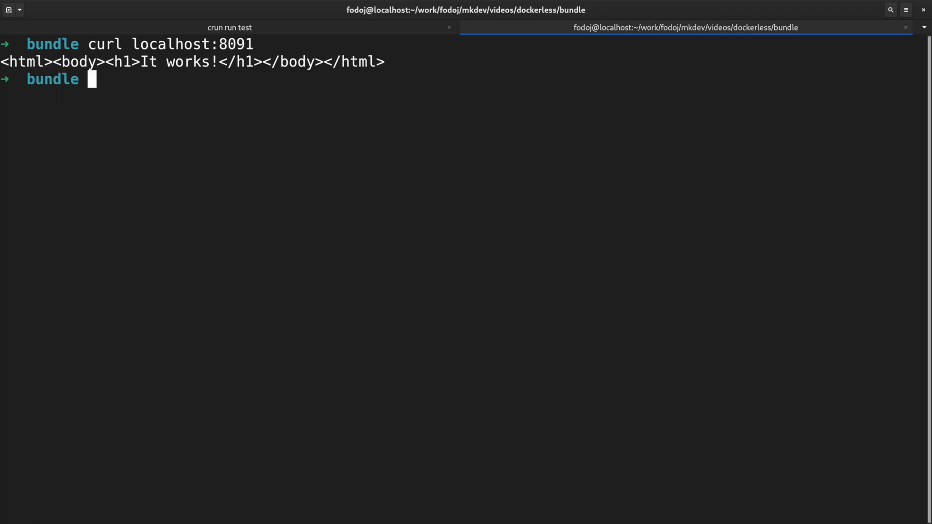
pyautogui.moveTo(413, 245)
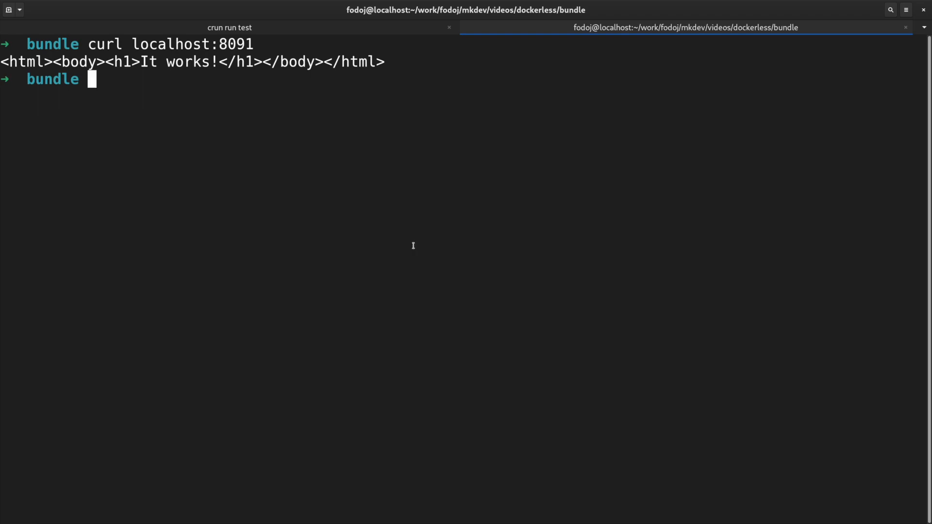
# - Navigate into /run/user/1000/crun/test, the test container's state folder
pyautogui.write('d')
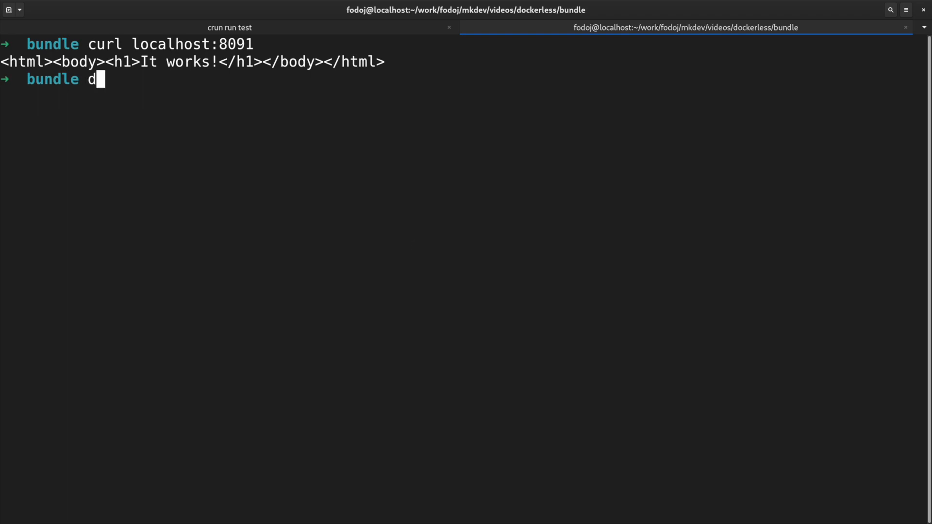
pyautogui.write('cd /run/user/1000/crun')
pyautogui.write('cat config.json| jq')
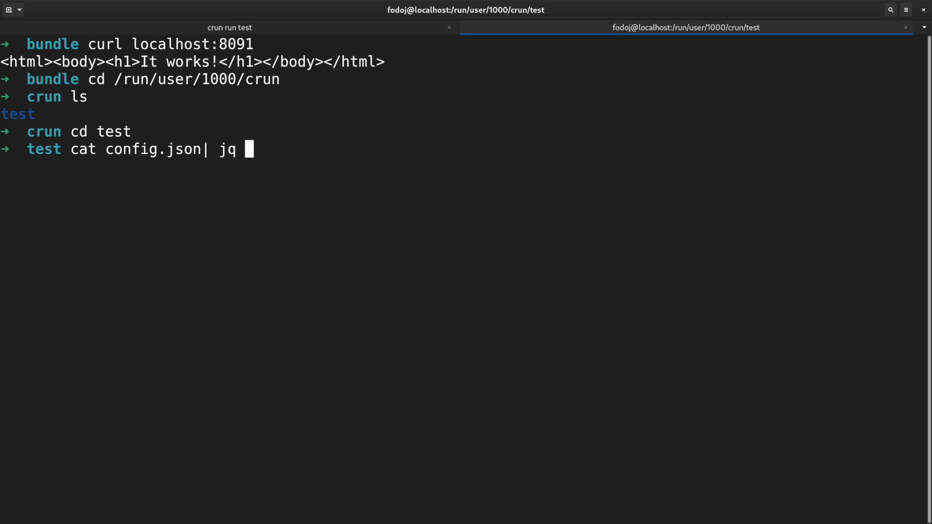
# - Display config.json through jq and bat, showing ociVersion 1.0.0 and the httpd-foreground process
pyautogui.press('Return')
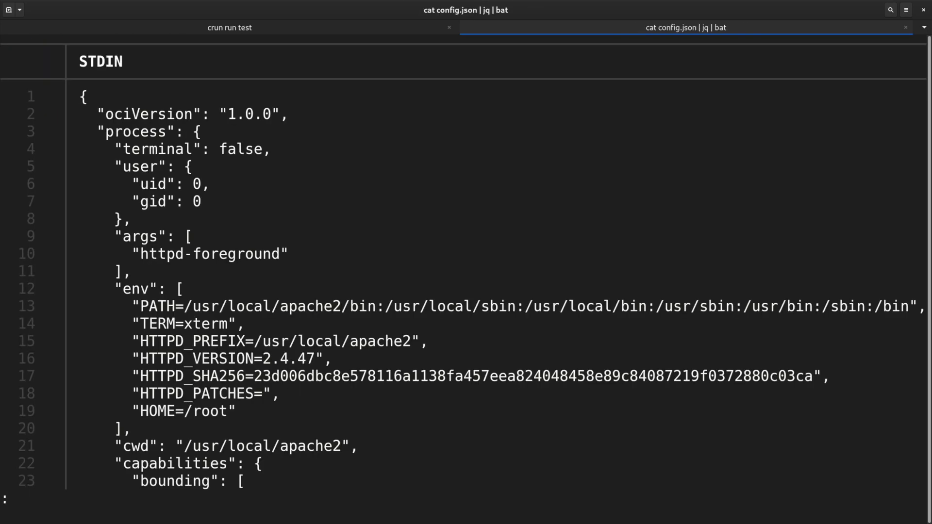
pyautogui.moveTo(12, 499)
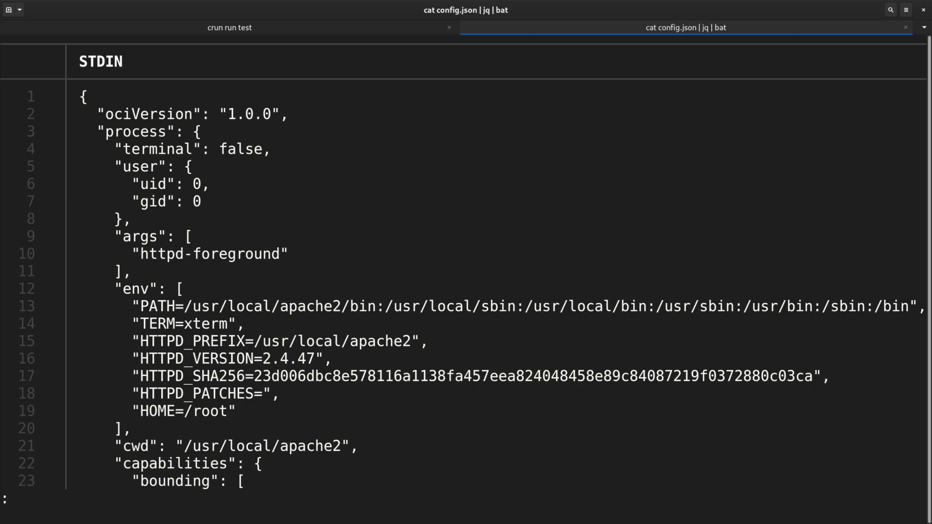
pyautogui.moveTo(11, 499)
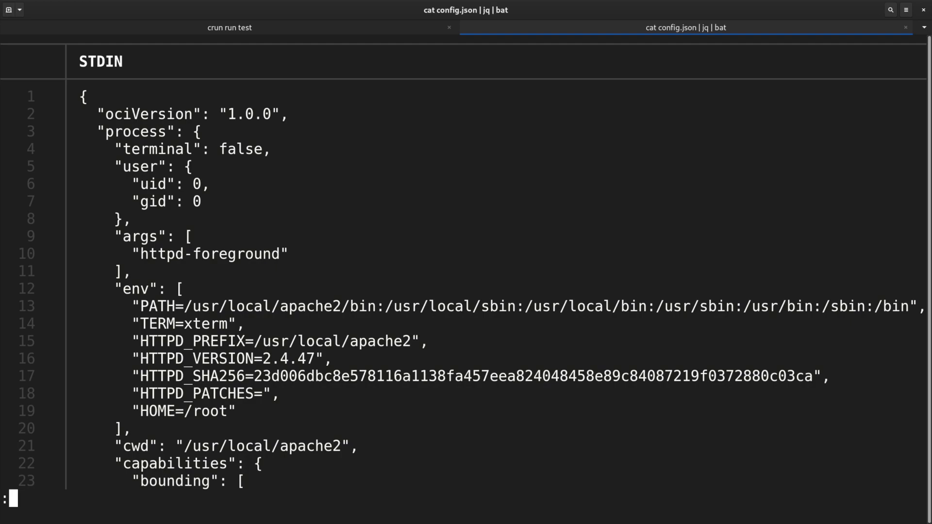